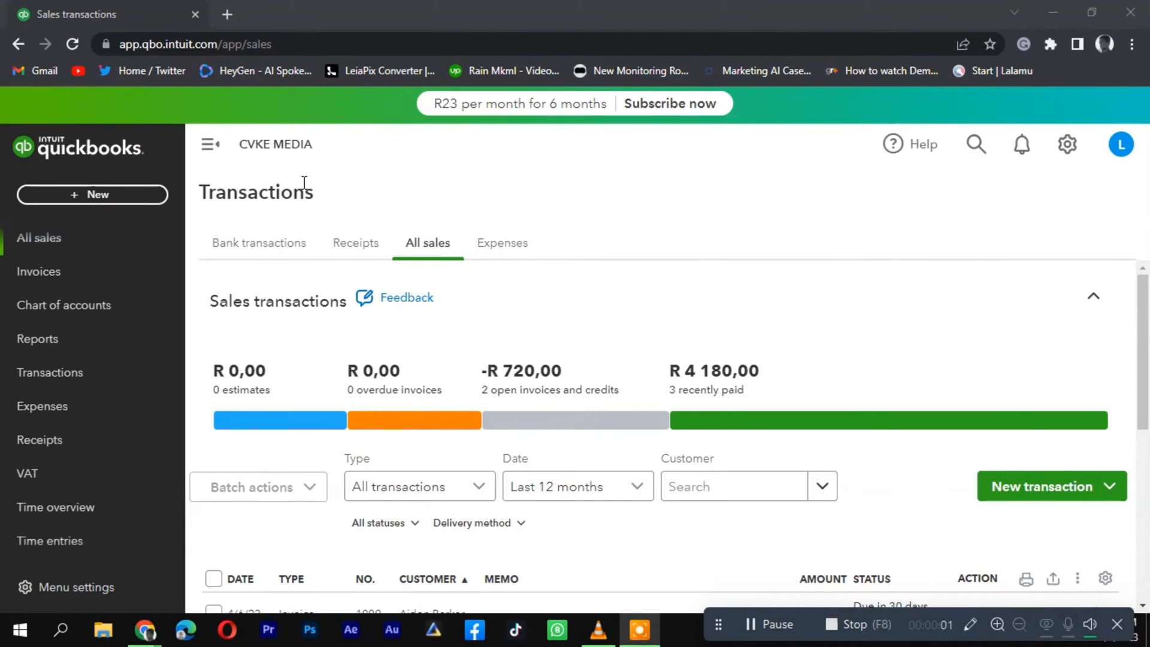
mouse_move(98, 255)
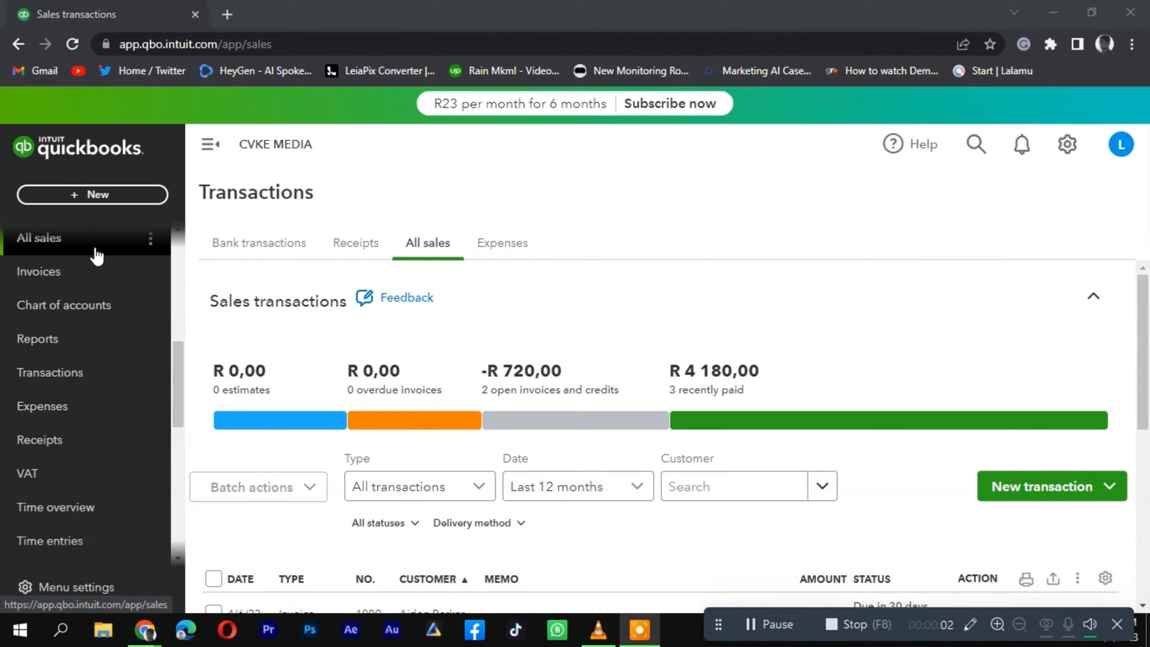
mouse_move(1066, 145)
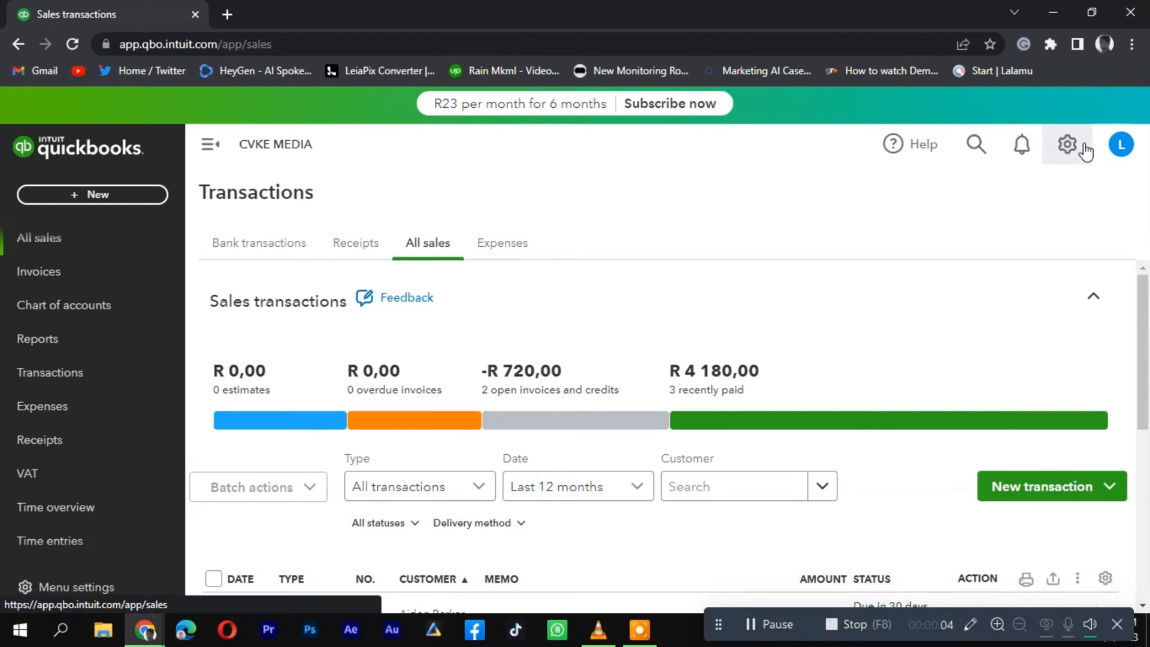
- Open the QuickBooks settings menu from the sales transactions page
click(1066, 145)
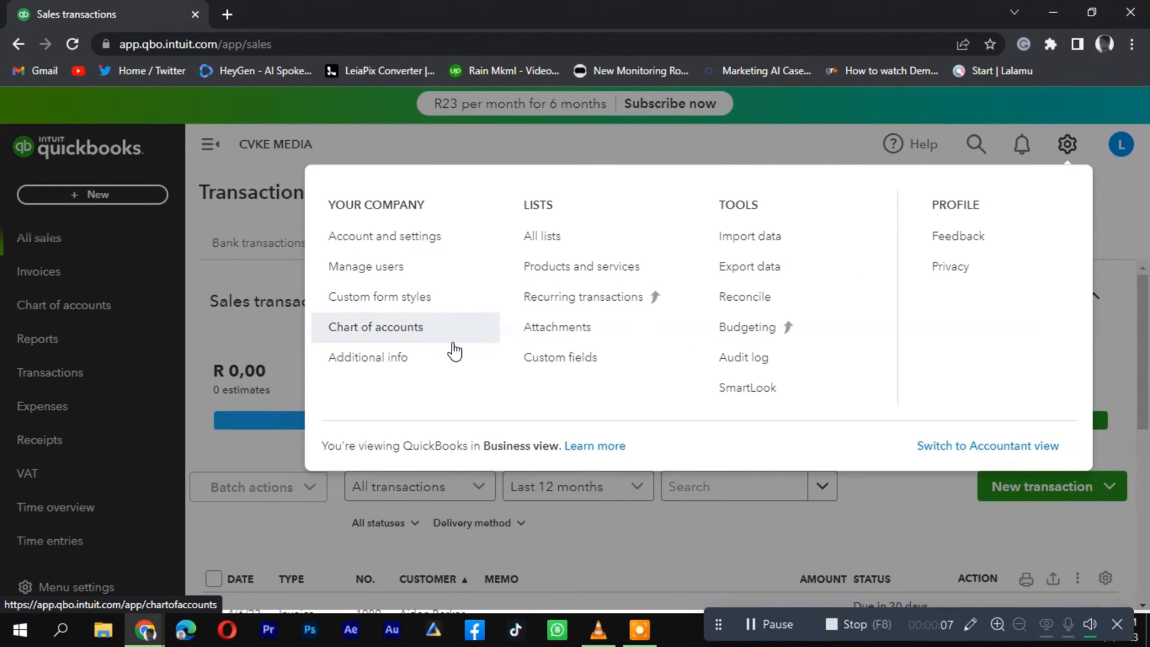
mouse_move(380, 303)
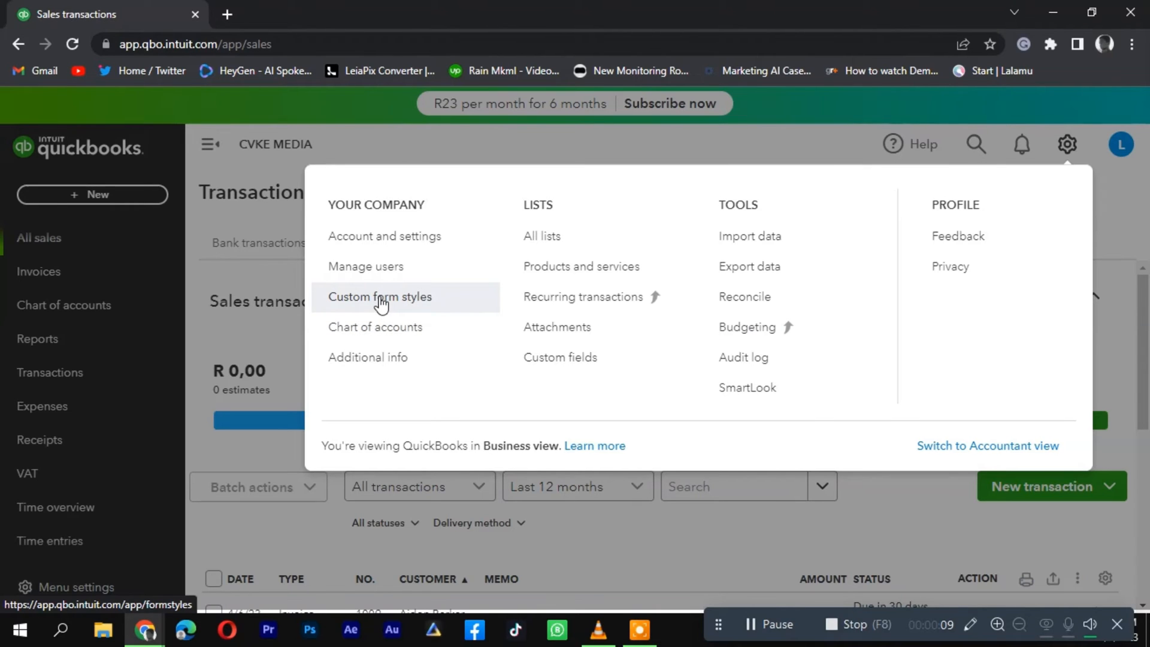
- Create a new Invoice custom form style and start adding a logo
click(381, 296)
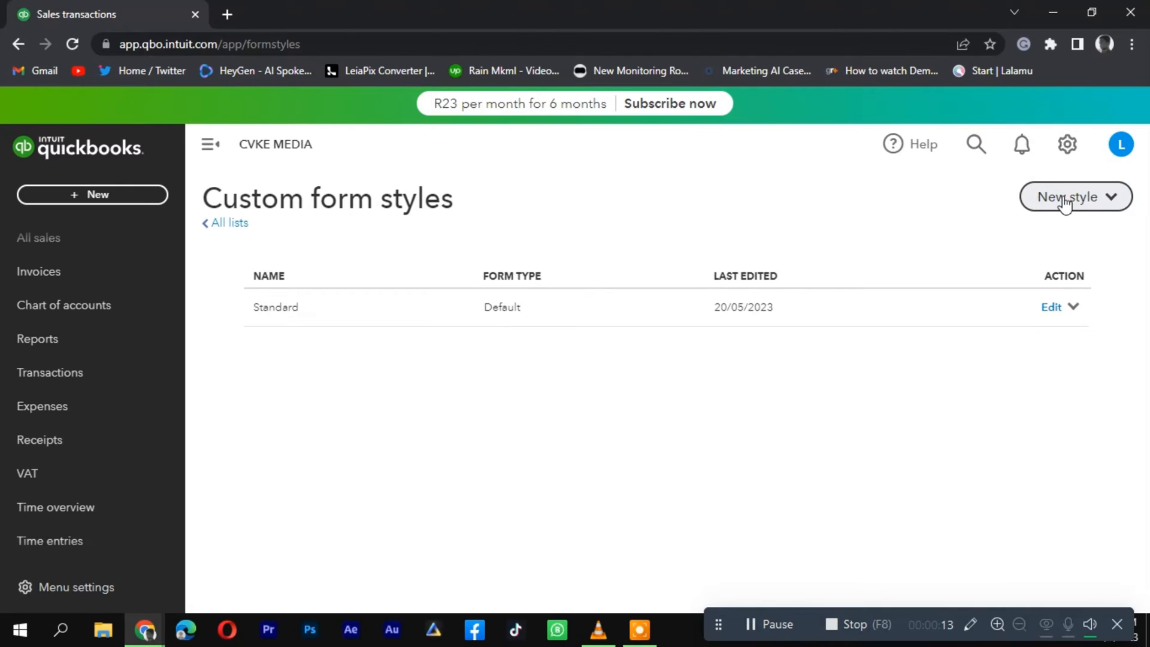
click(1074, 197)
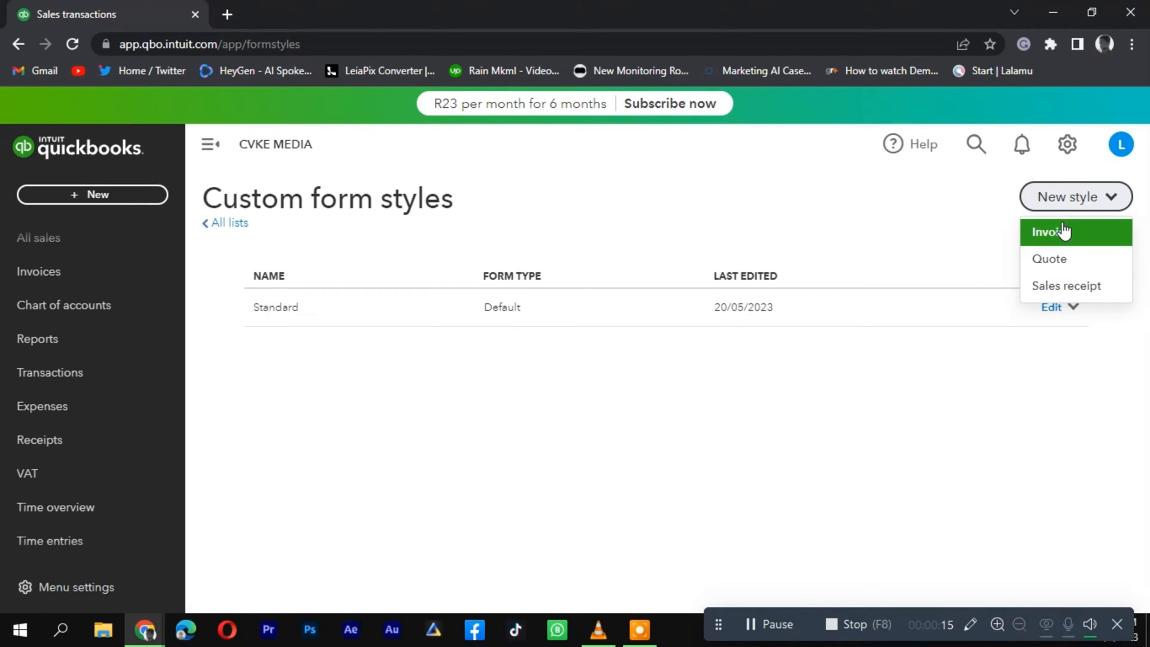
click(1052, 232)
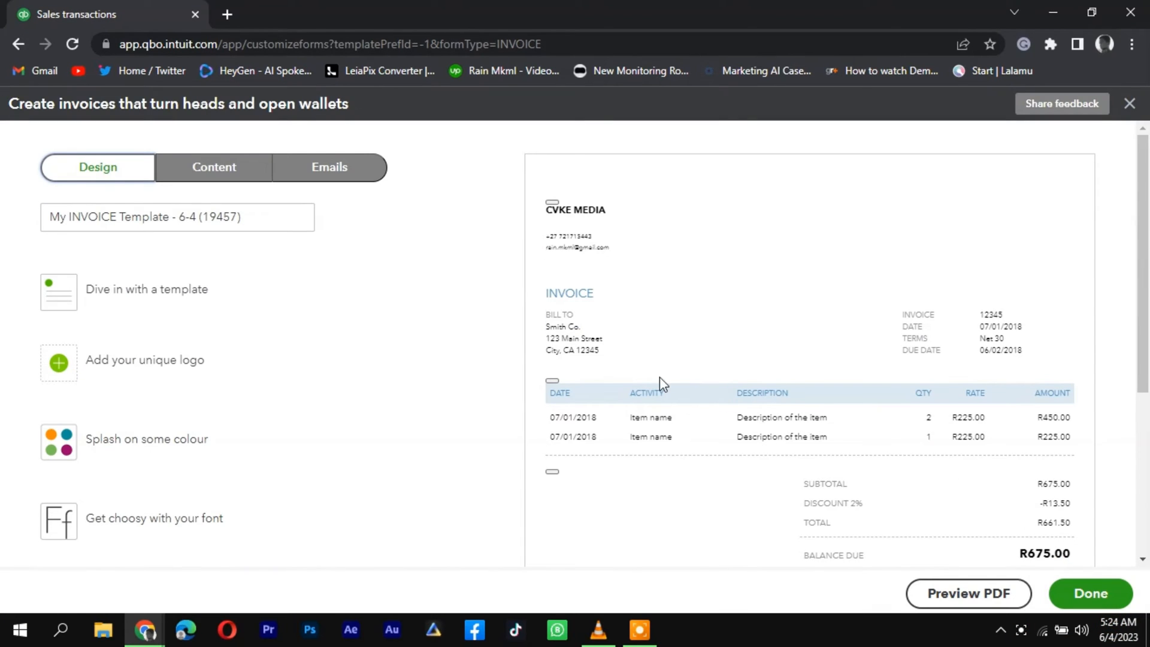
mouse_move(70, 364)
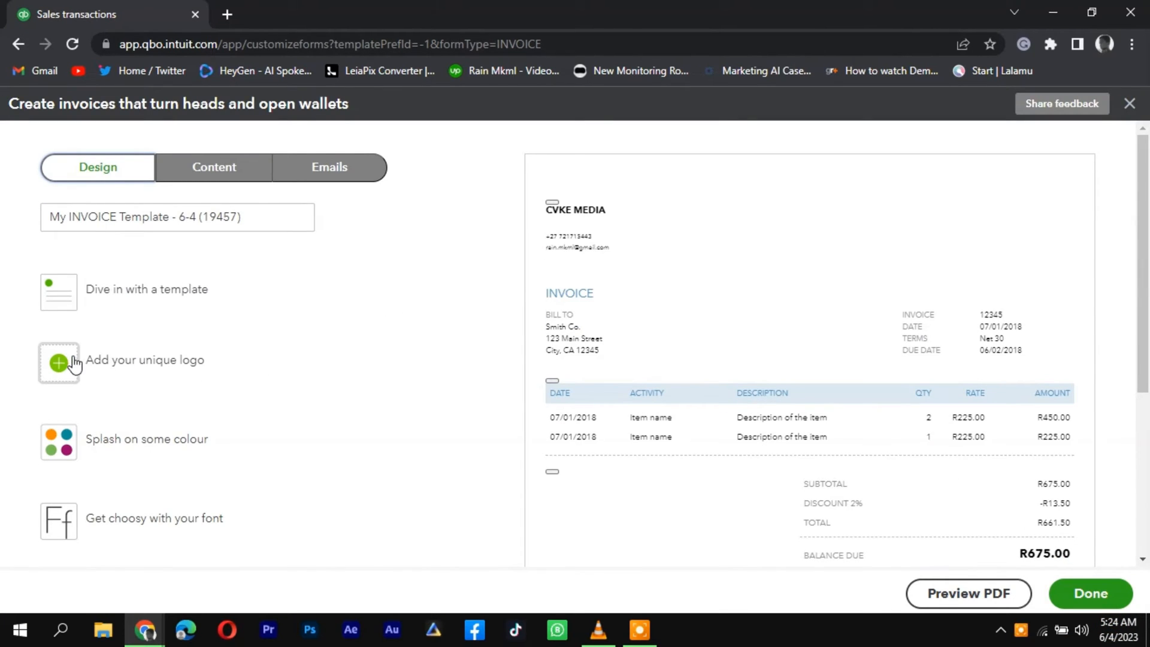
click(58, 361)
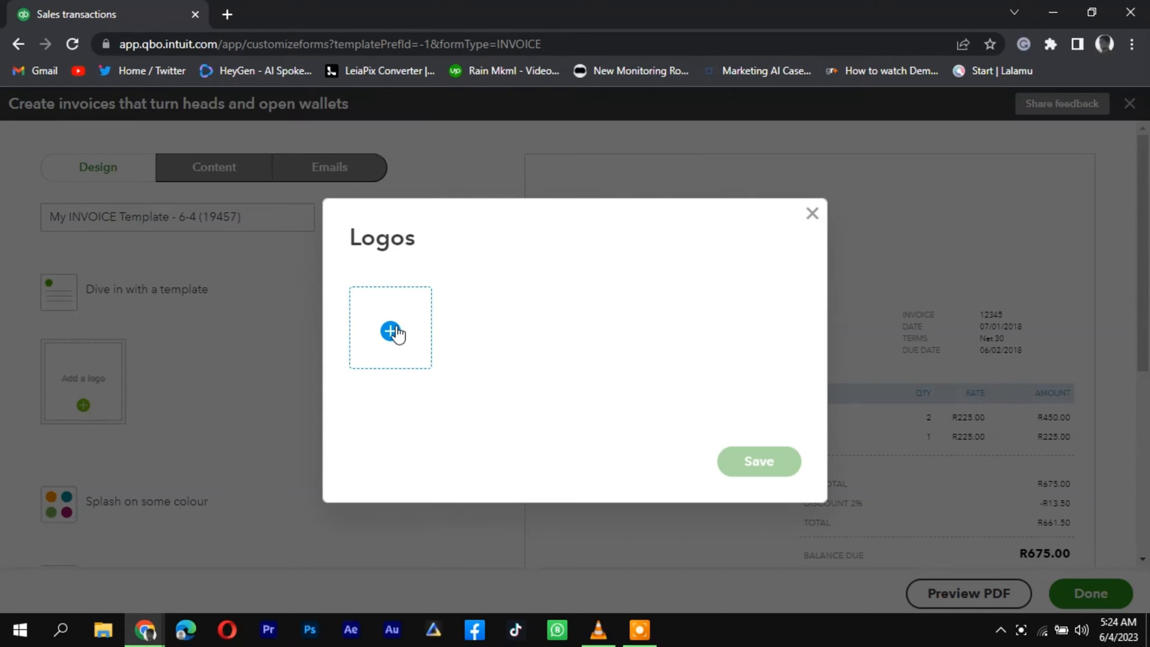
- Upload Untitled-1.png from the Desktop CVKE project folder as the logo
click(390, 329)
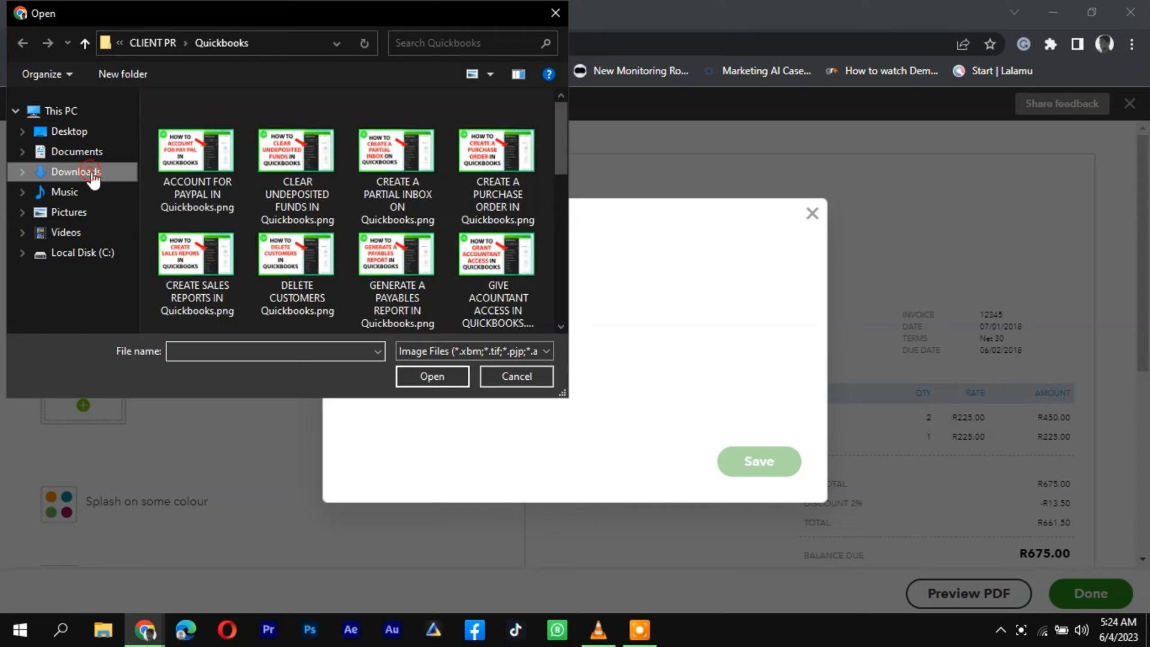
click(70, 172)
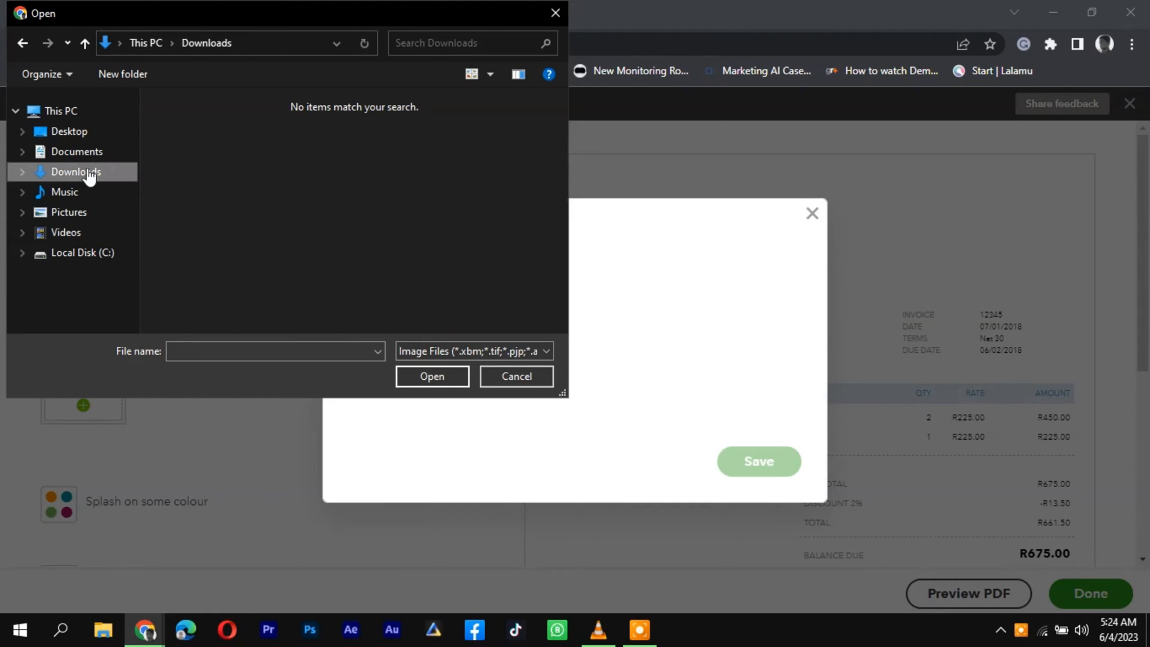
click(68, 131)
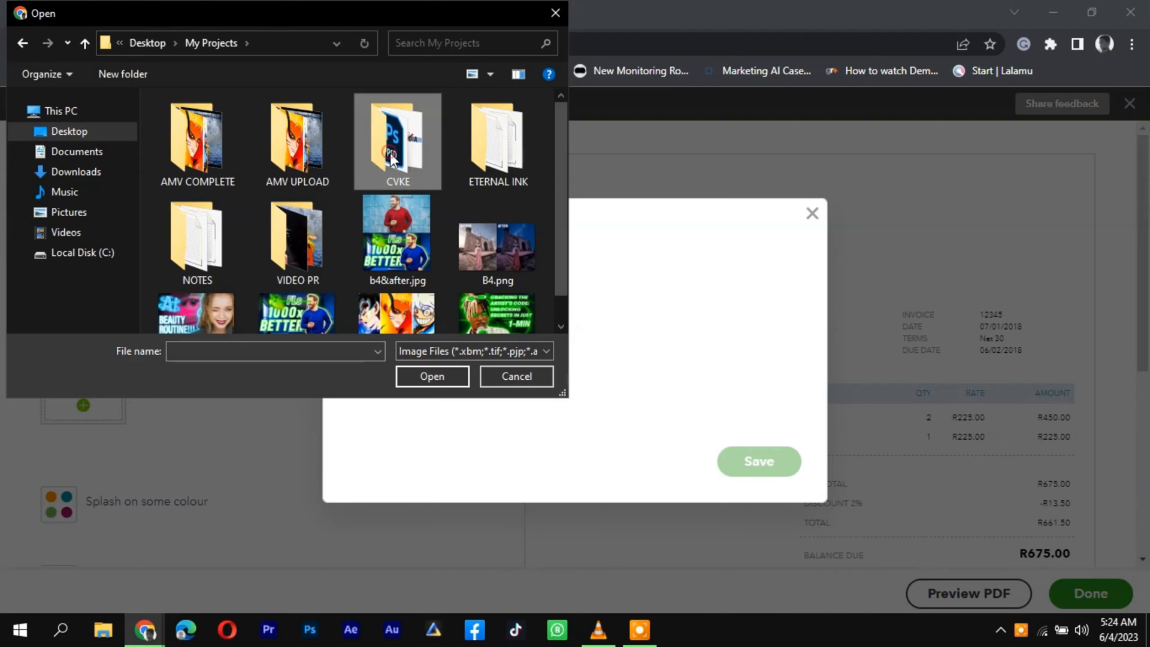
double_click(396, 140)
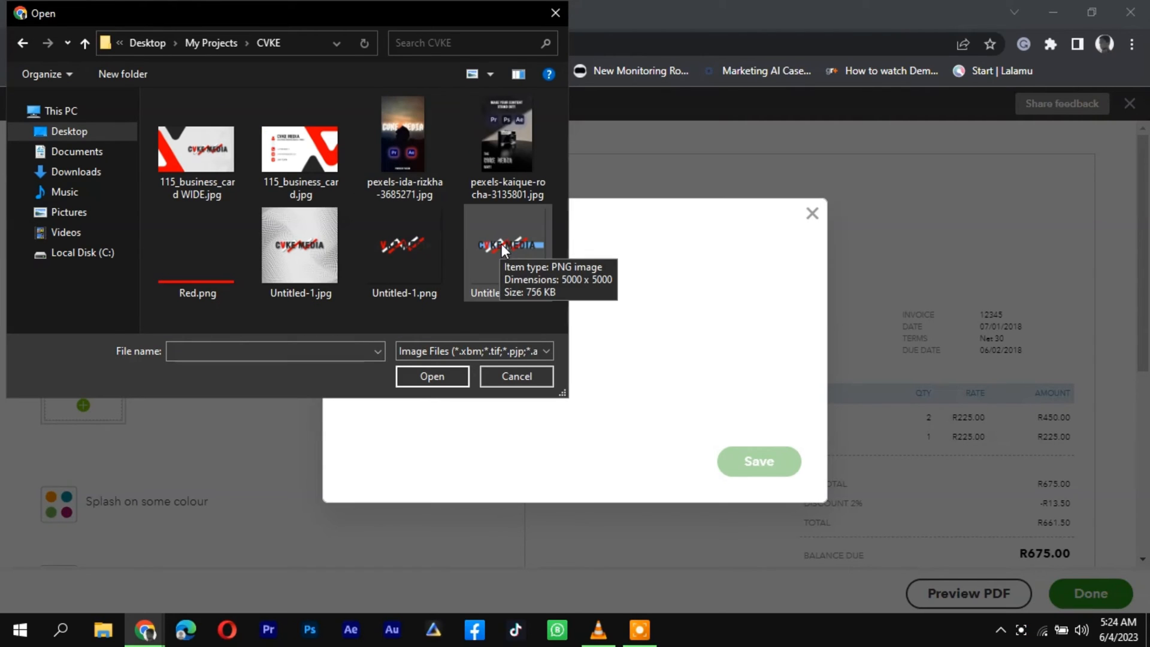
click(404, 244)
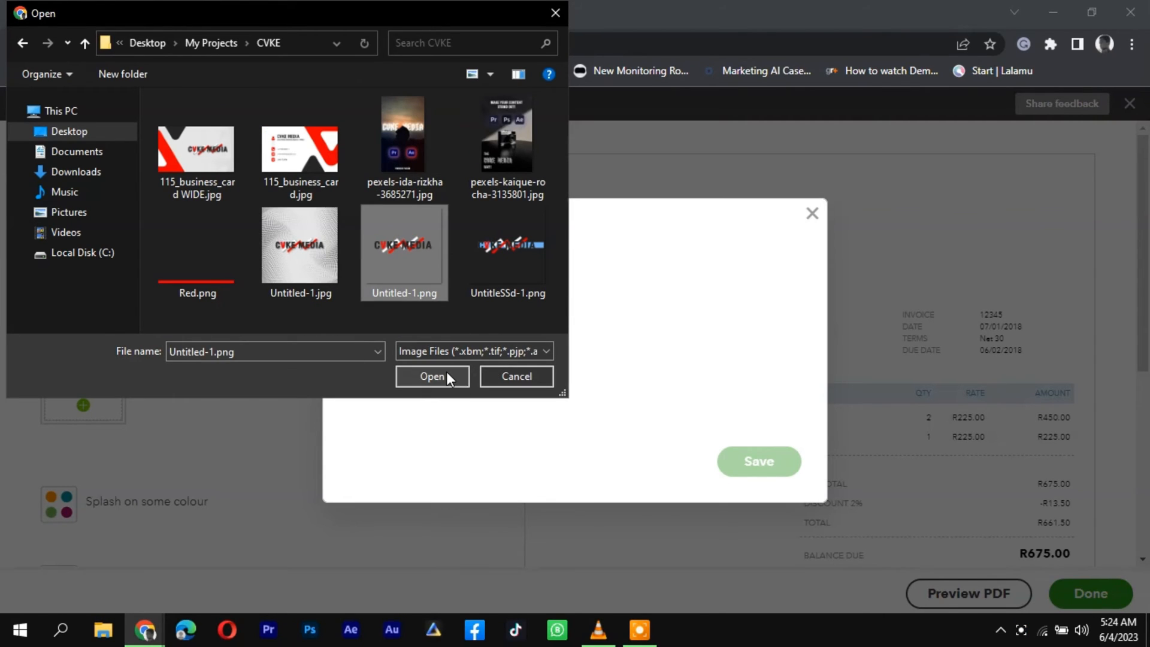
click(432, 376)
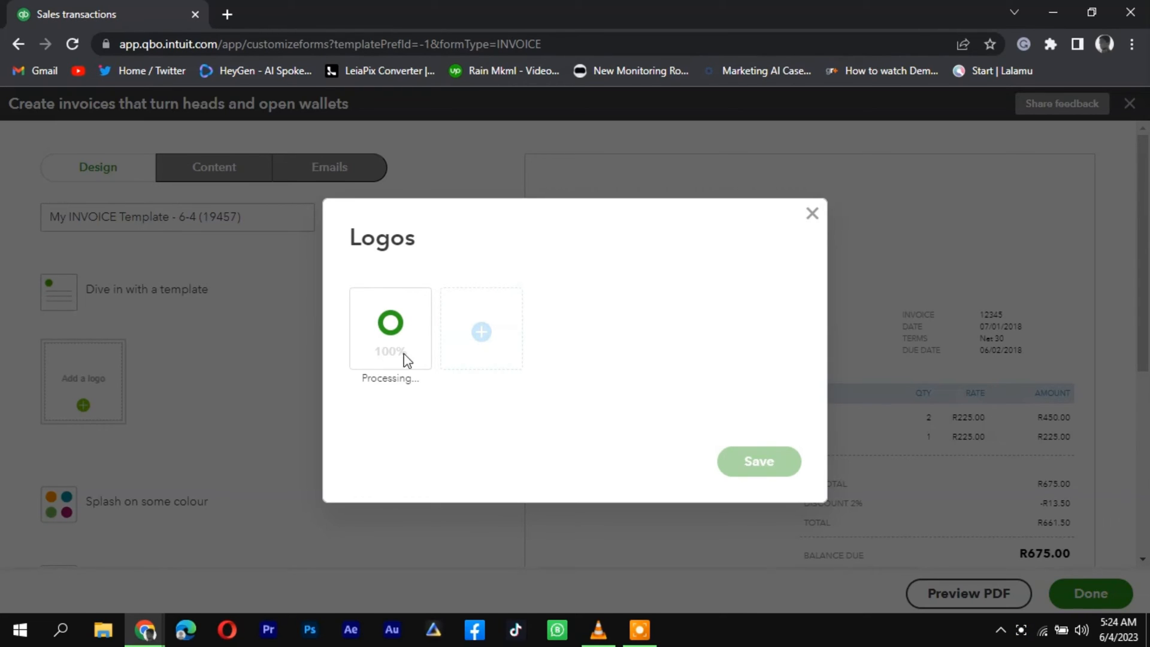
mouse_move(637, 442)
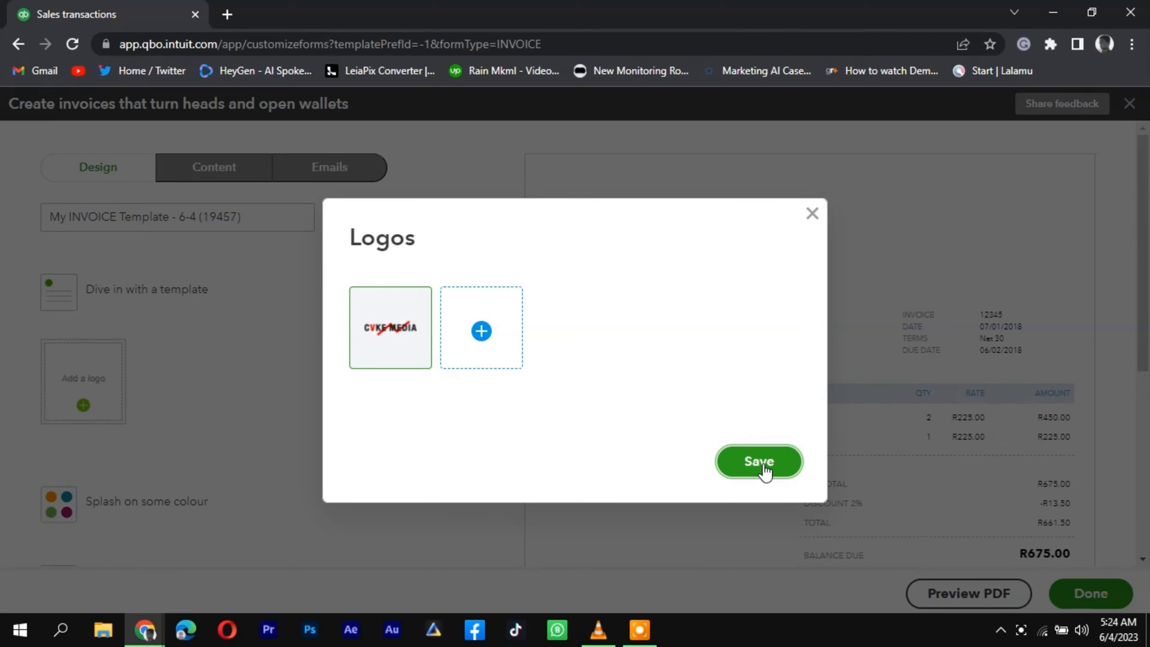
- Save the uploaded CVKE MEDIA logo to the invoice header
click(759, 461)
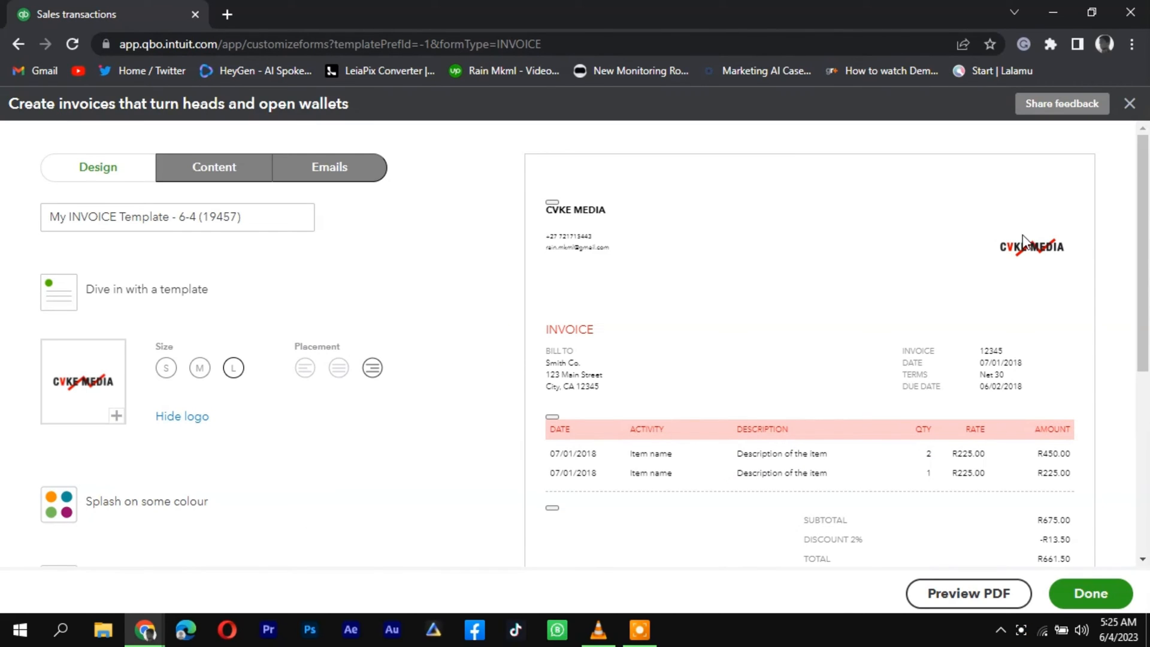
mouse_move(1044, 270)
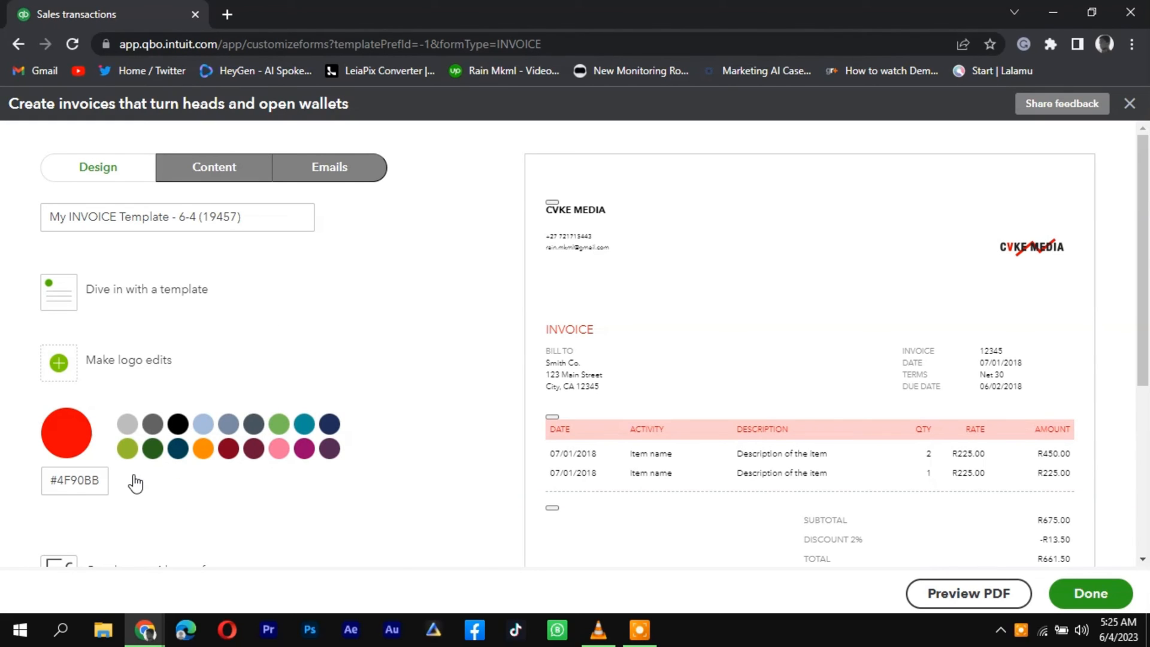
- Finish the style, saving it as 'My INVOICE Template - 6-4 (19457)'
scroll(down, 3)
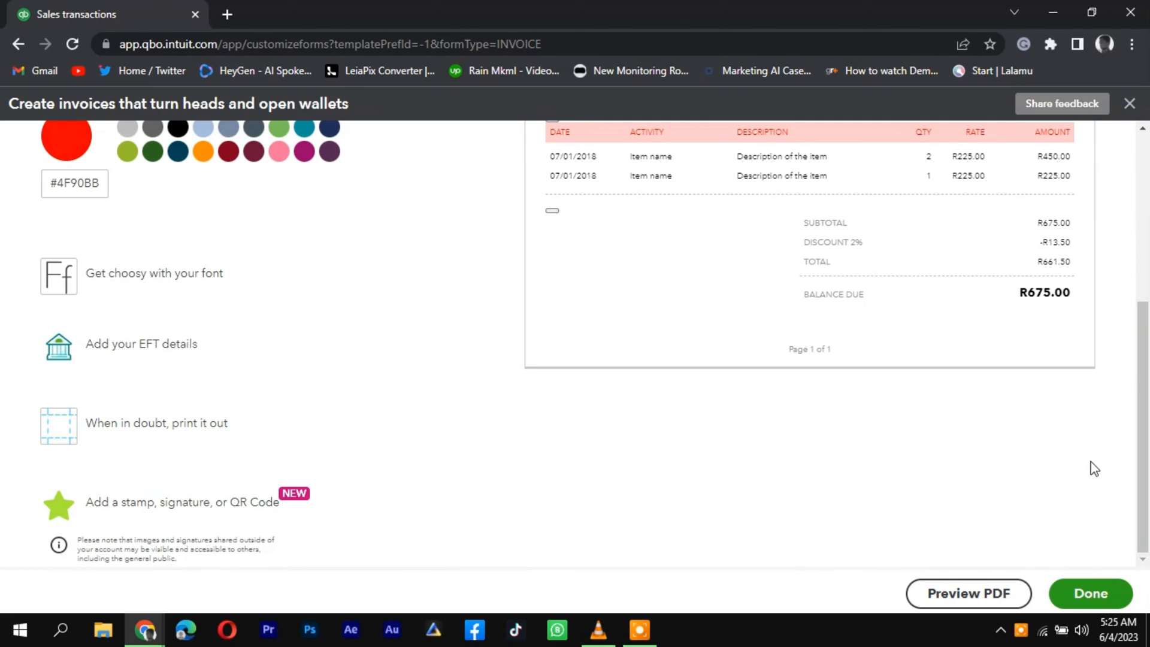
click(1090, 593)
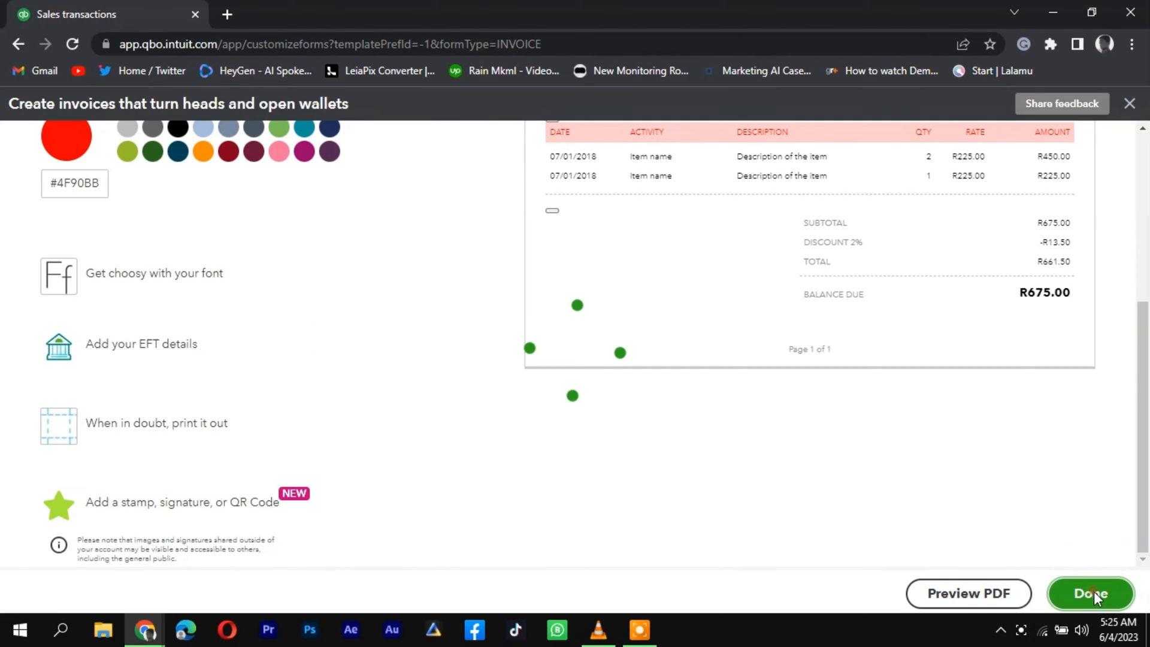
click(1090, 594)
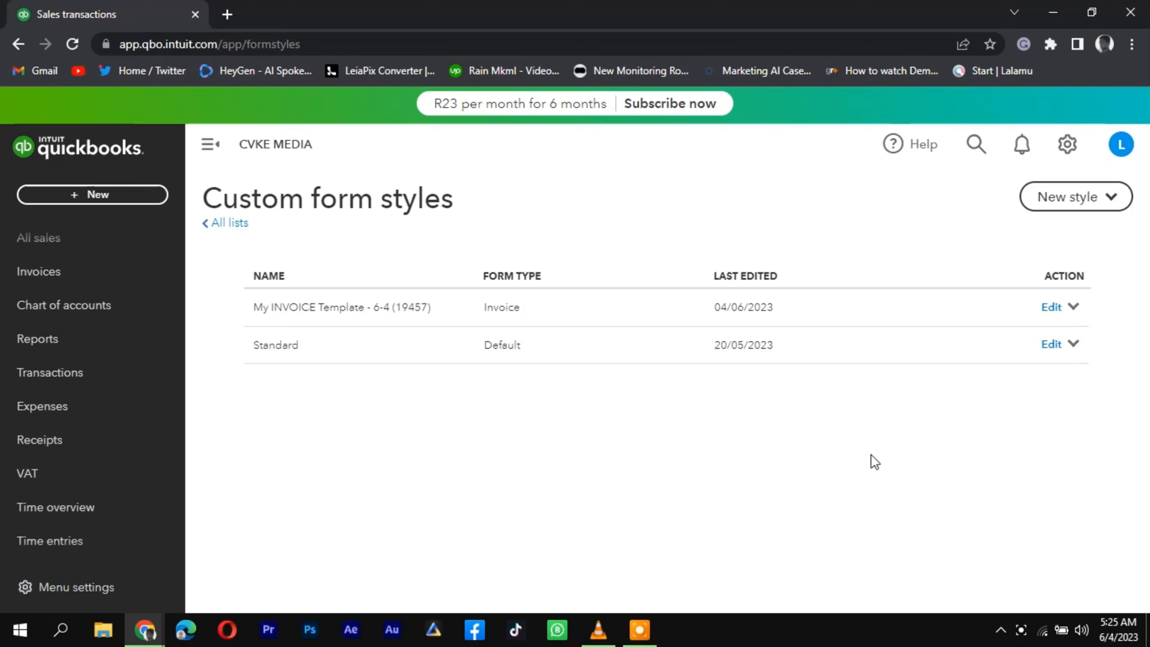